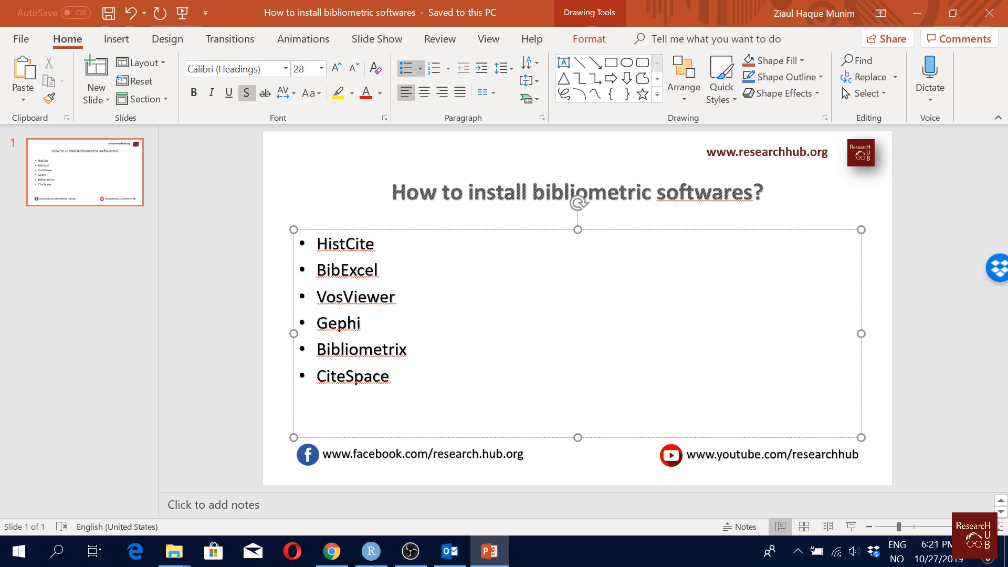
Step: Point out HistCite at the top of the tool list, then switch to the browser
left_click(374, 244)
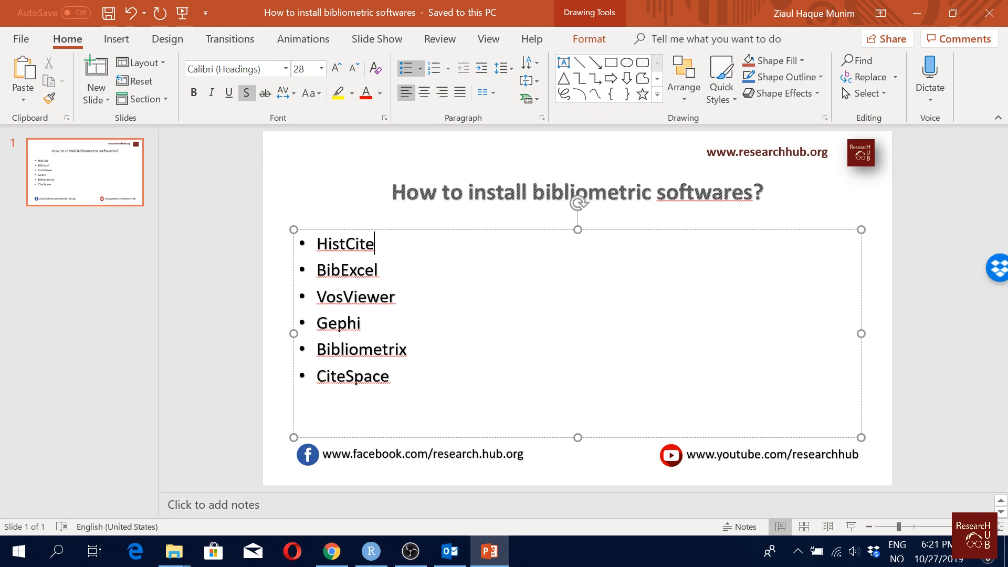
left_click(331, 551)
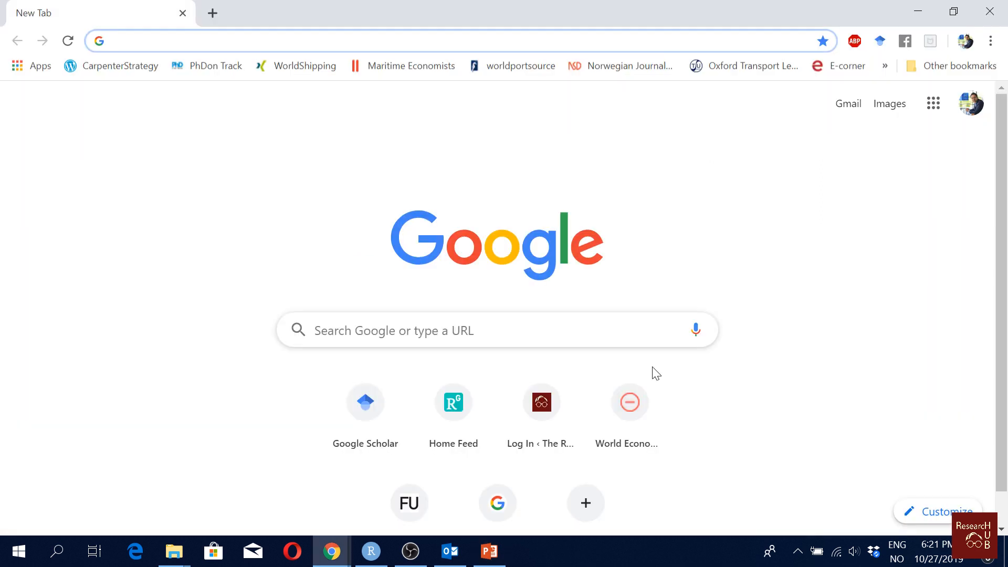
Step: Go to the-research-hub.org and load its Bibliometrics videos page
left_click(257, 41)
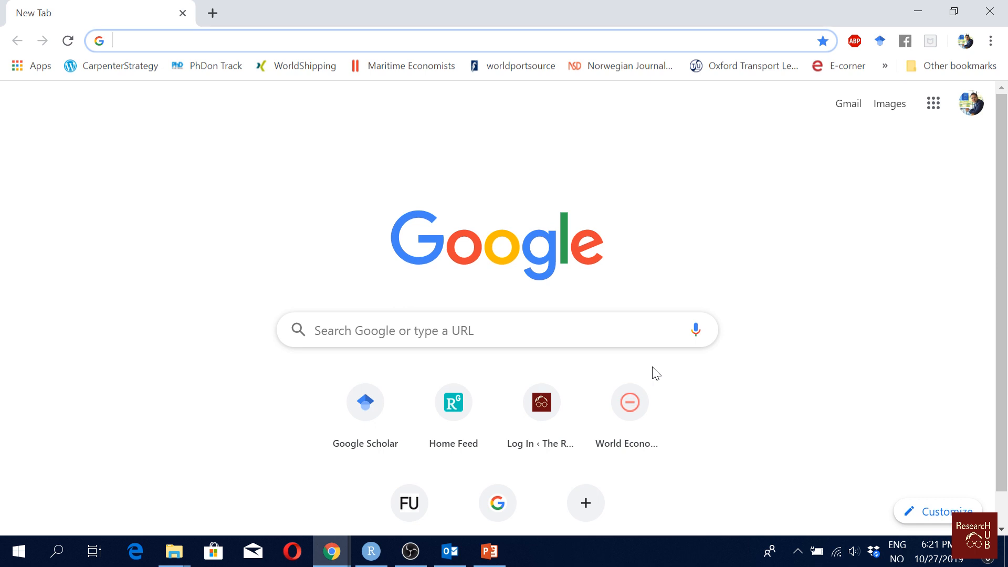
type("the-research-hub.org")
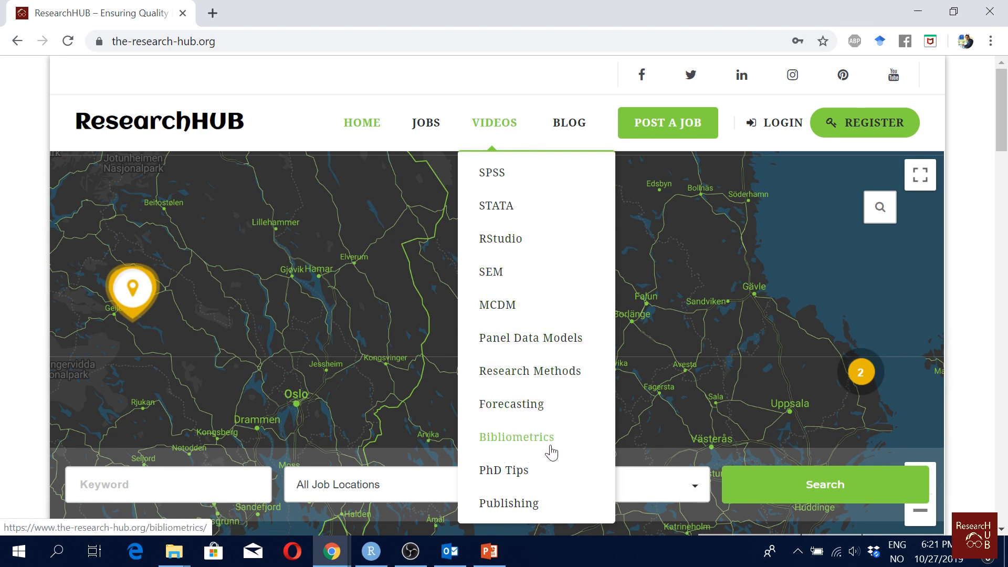
mouse_move(544, 445)
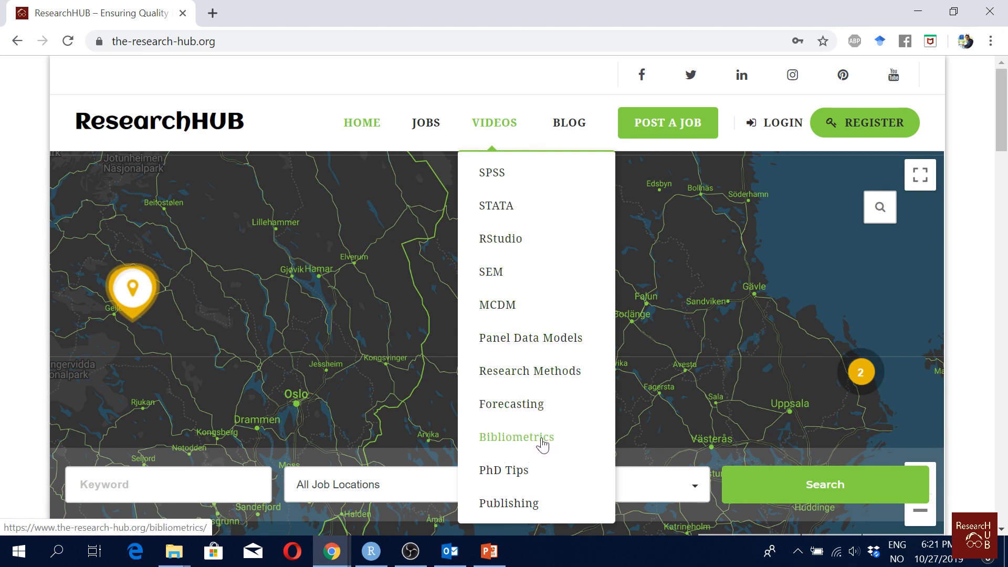
left_click(516, 437)
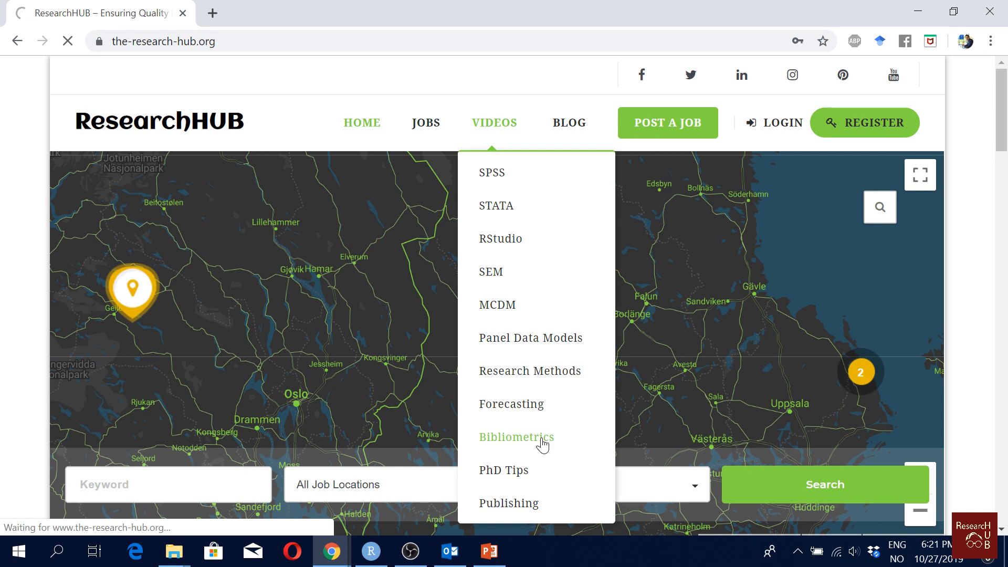
left_click(517, 437)
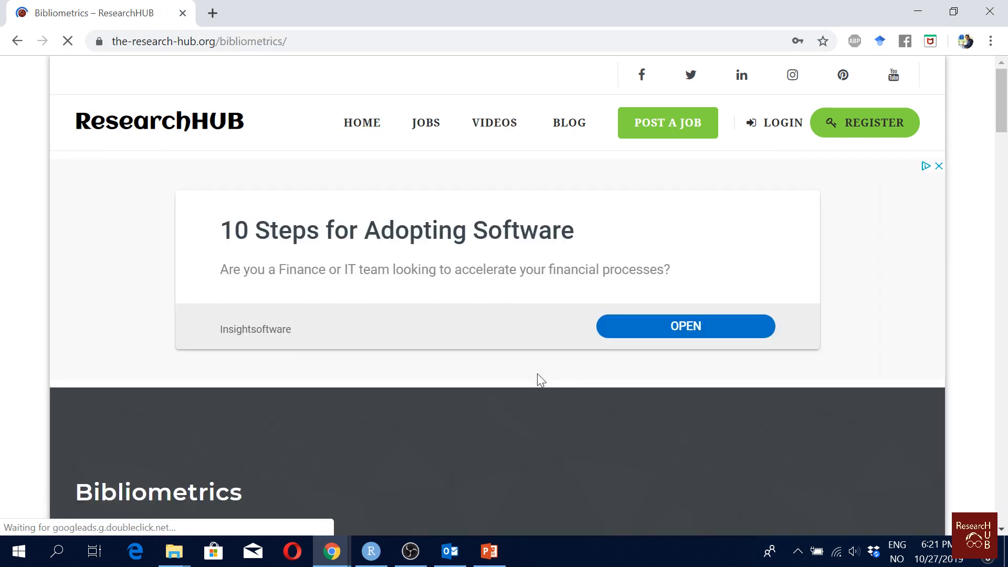
Step: Download HistCiteInstaller.zip from the Bibliometrics page, check the slide, and get a fresh browser tab
scroll("down", 3)
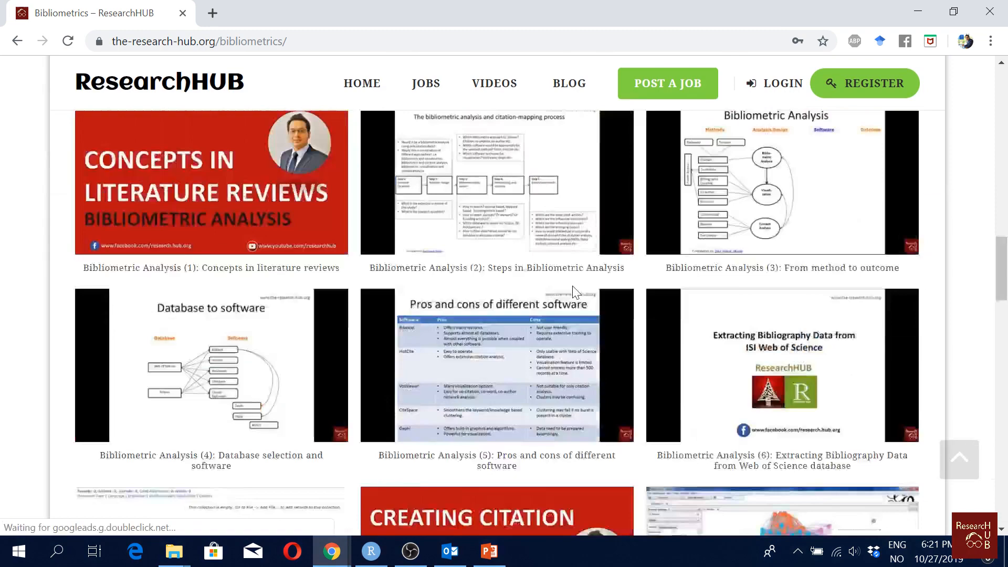
scroll("down", 3)
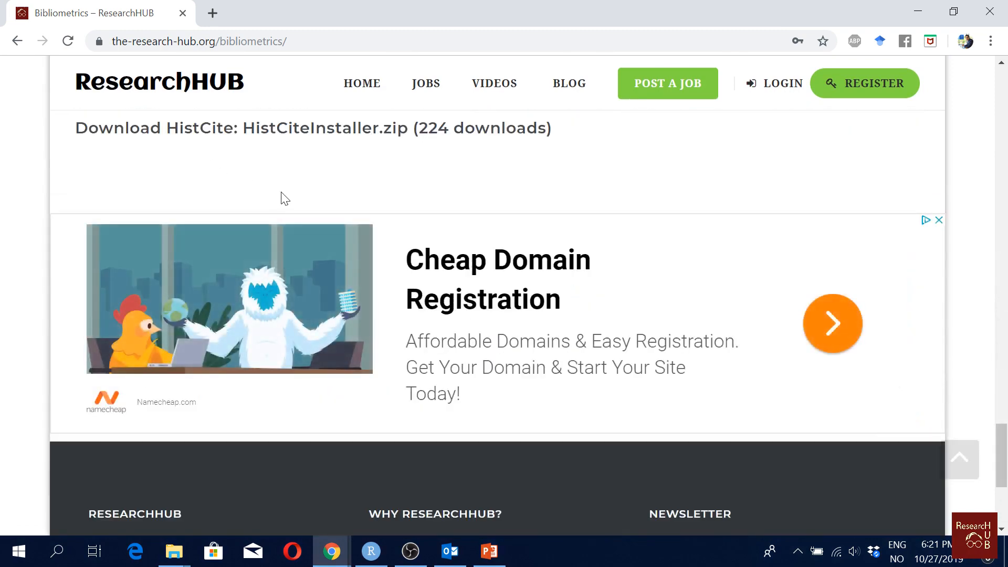
scroll("up", 3)
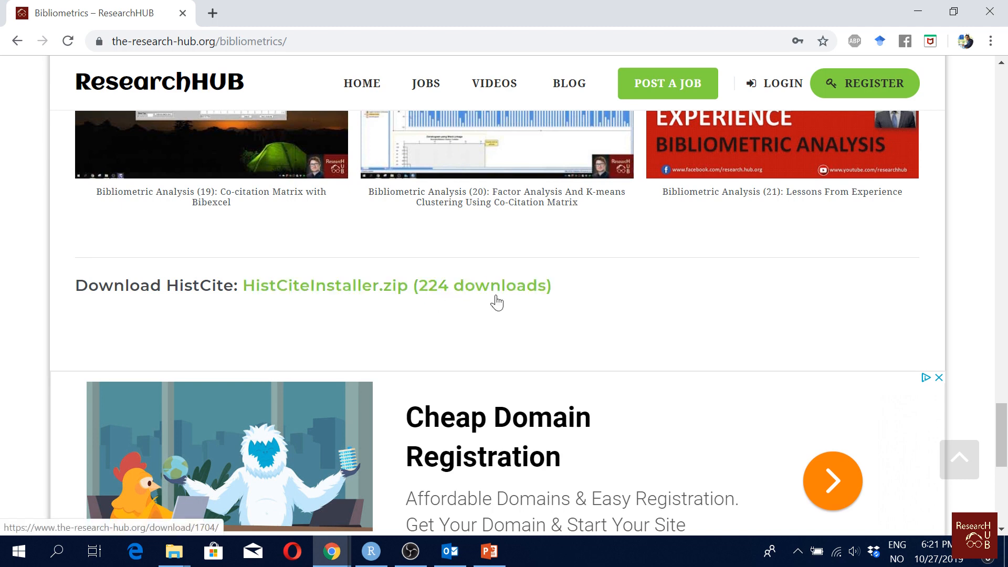
mouse_move(375, 290)
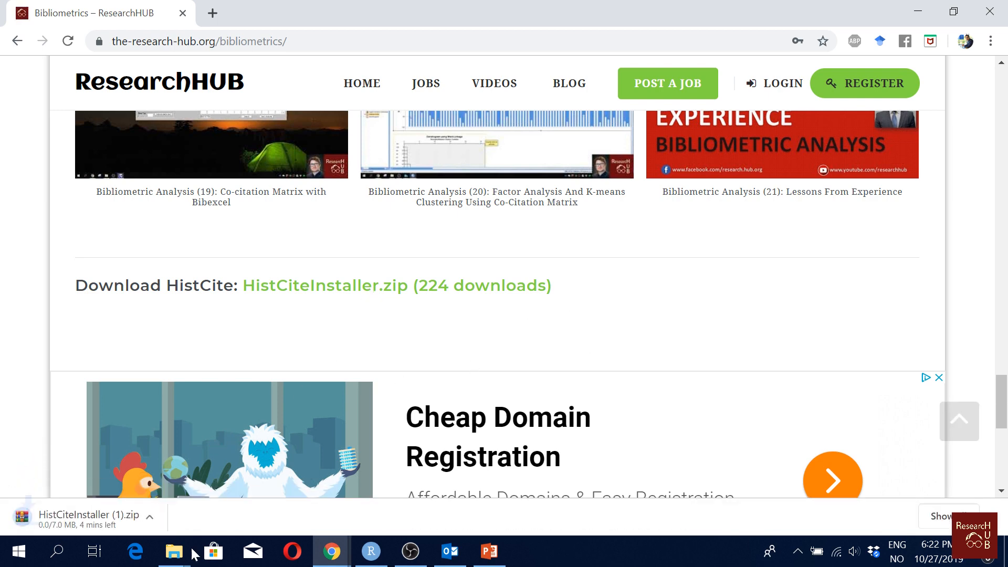
mouse_move(403, 369)
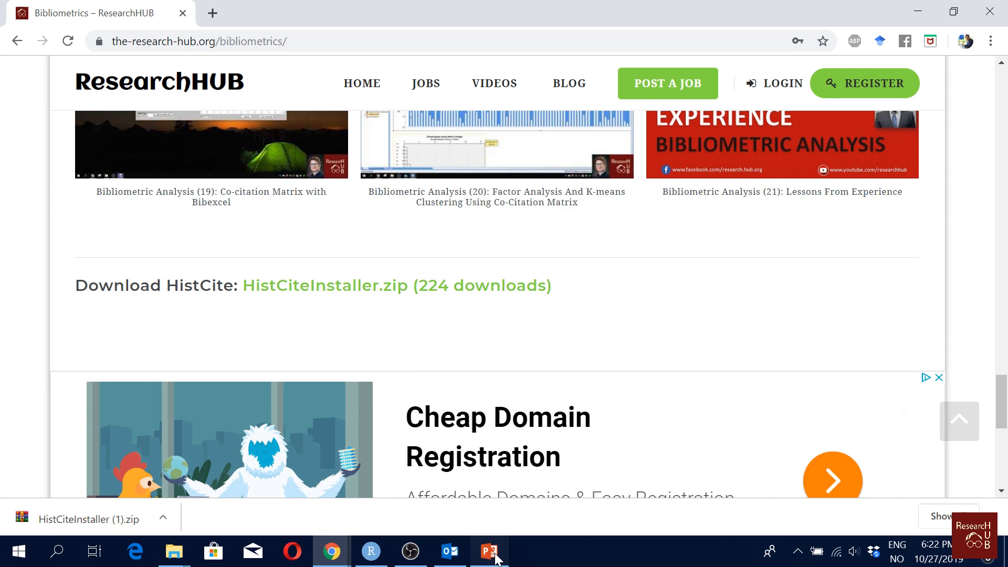
left_click(488, 551)
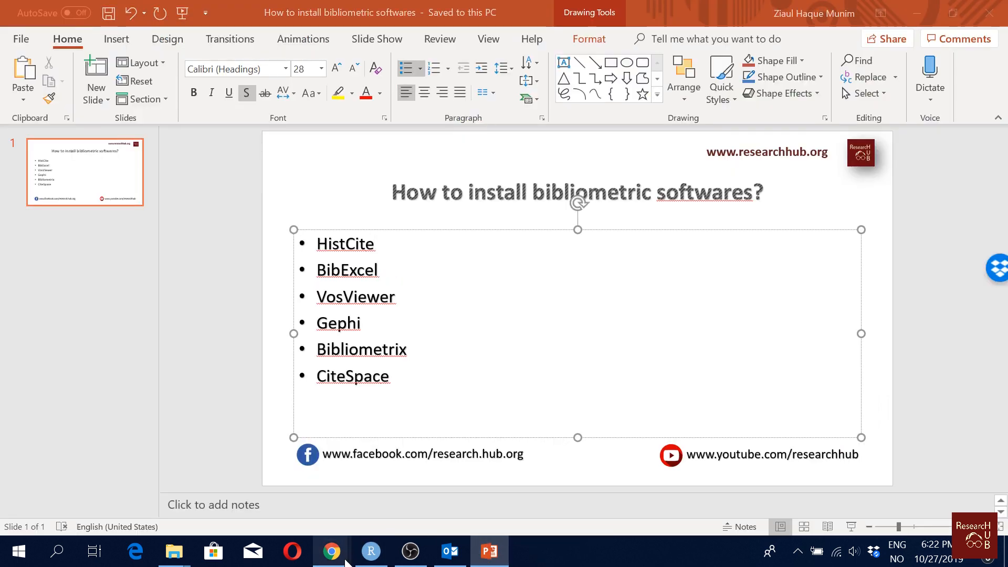
left_click(331, 551)
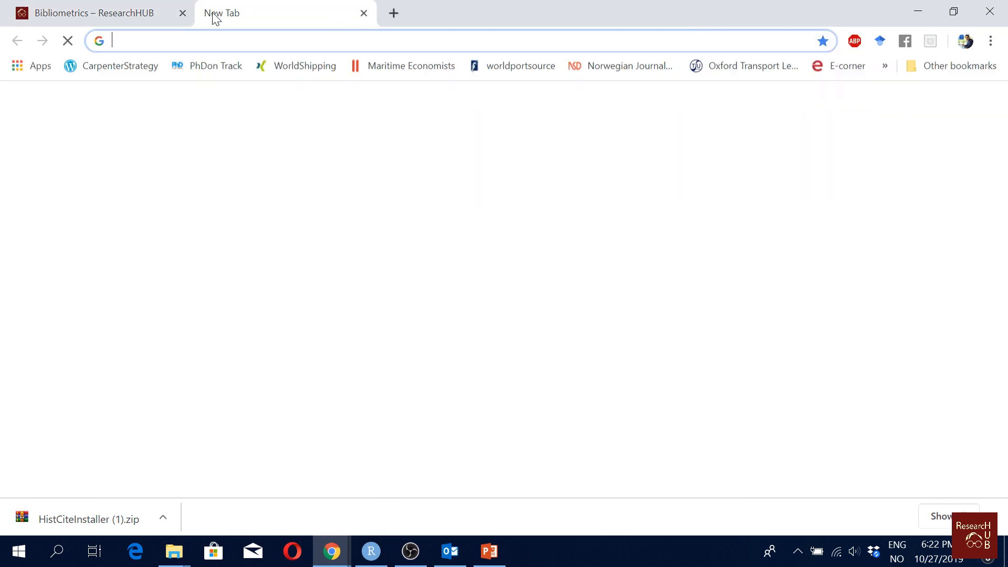
Step: Search Google for bibexcel and go to the BibExcel homepage result
type("google.com")
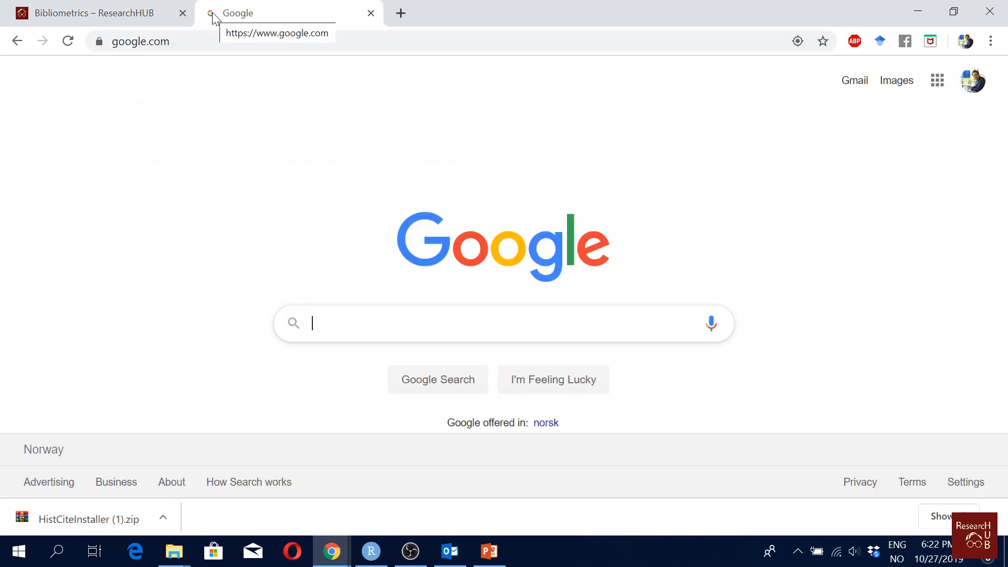
type("bibexcel")
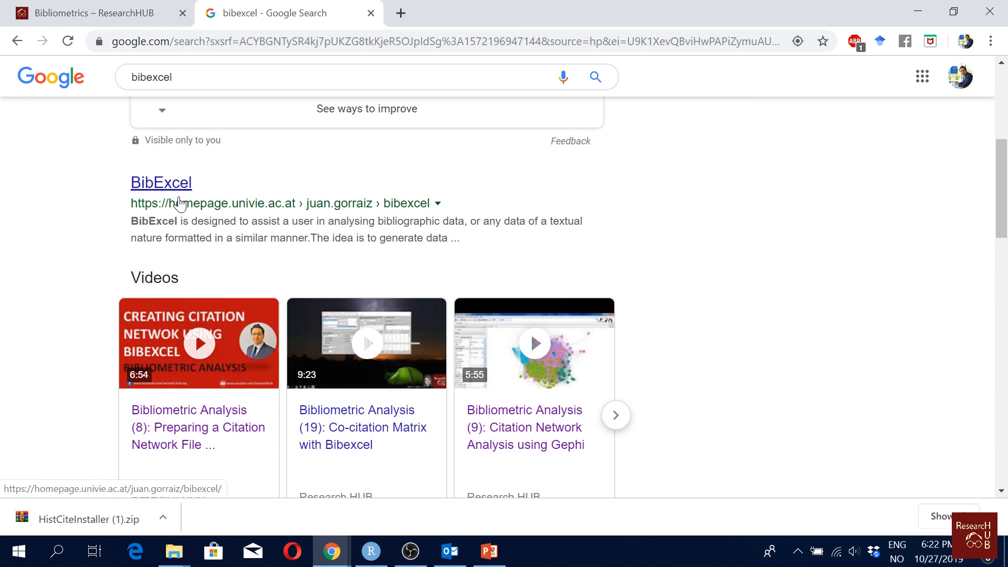
left_click(160, 183)
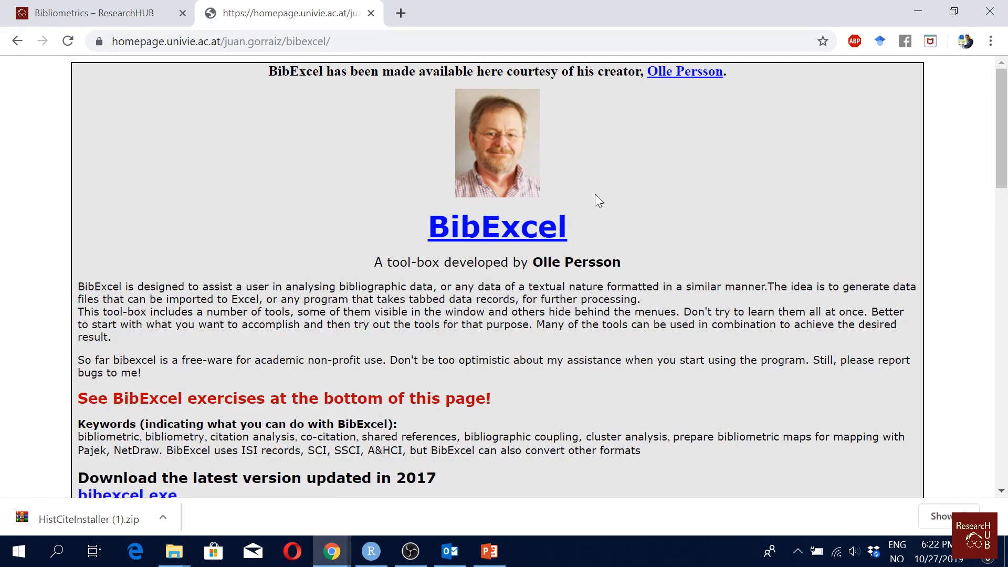
mouse_move(712, 191)
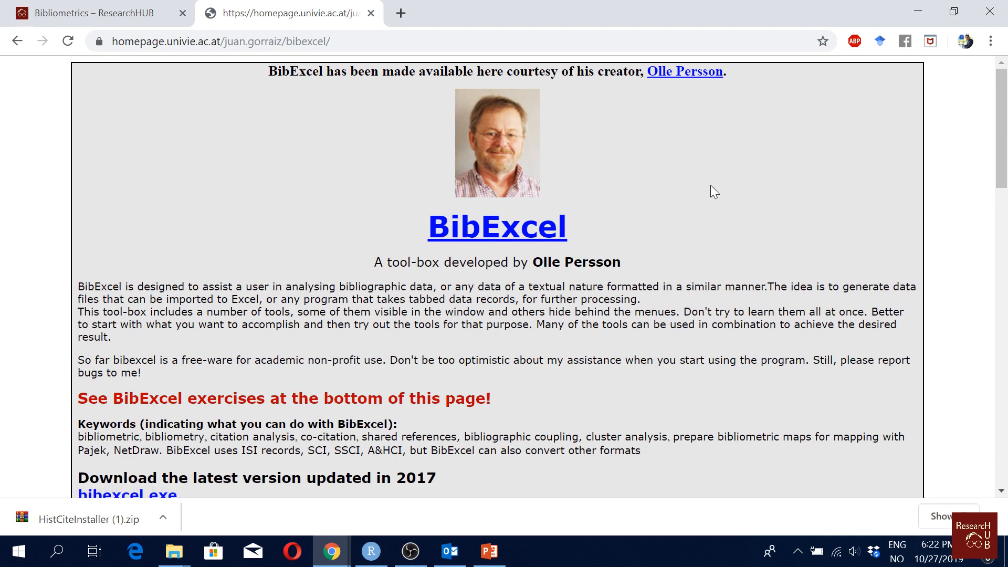
mouse_move(738, 246)
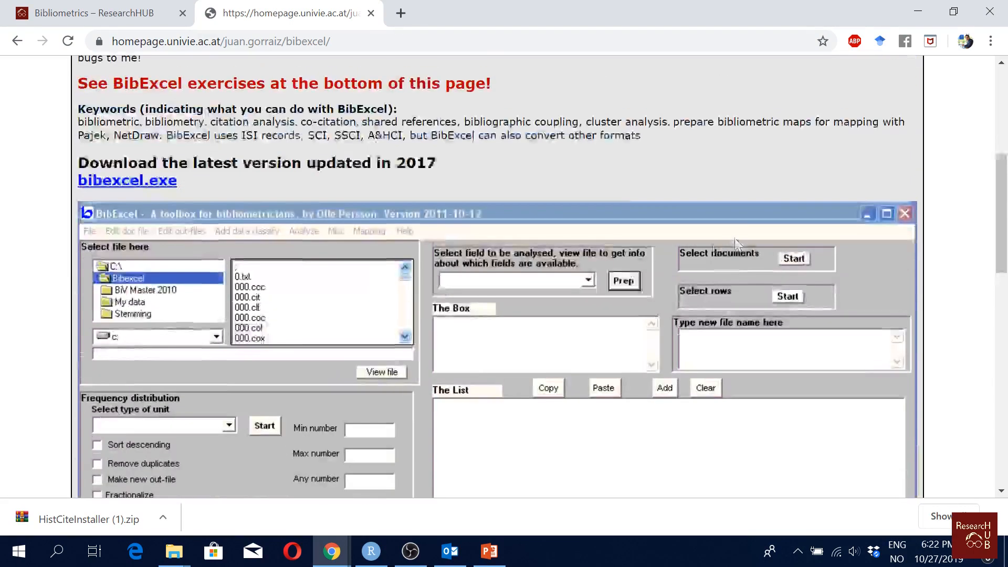
mouse_move(150, 193)
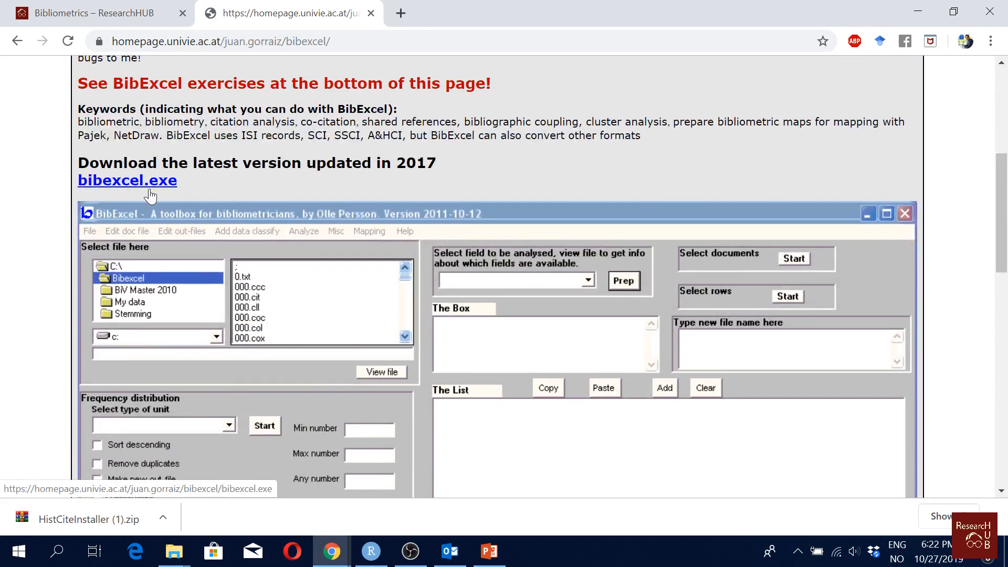
mouse_move(127, 183)
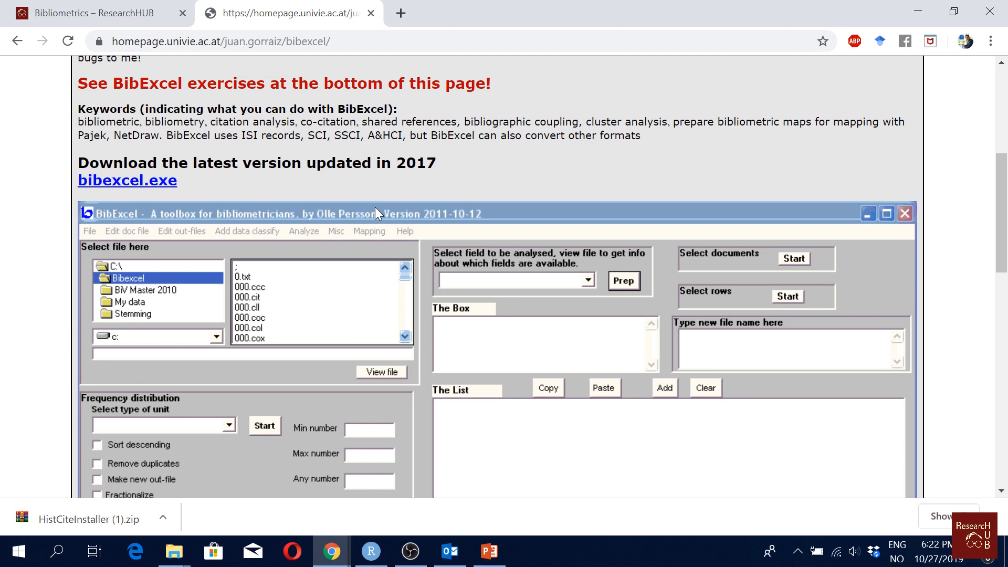
mouse_move(392, 181)
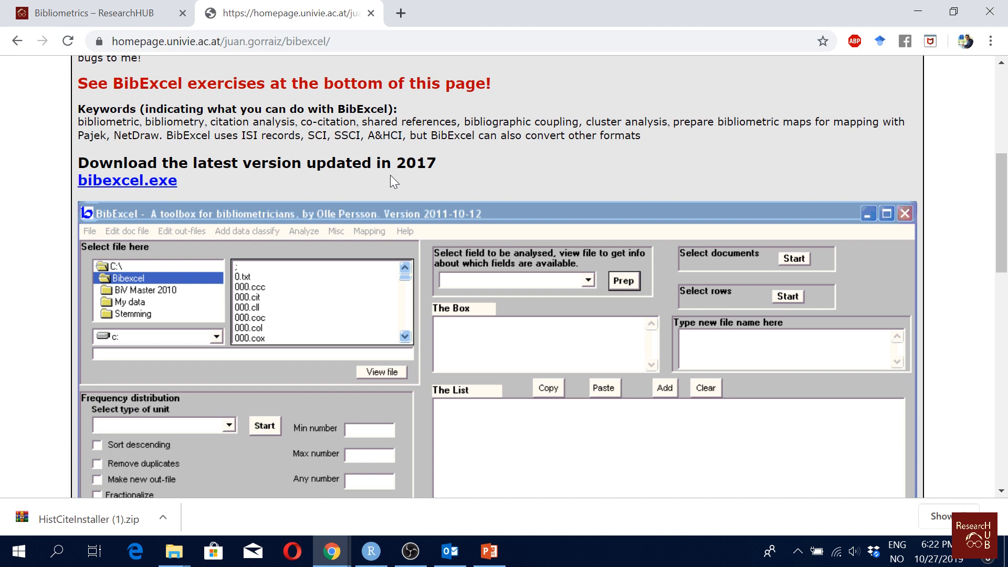
Step: Review the BibExcel page's exe download and install notes, then start a new tab for VOSviewer
scroll("down", 3)
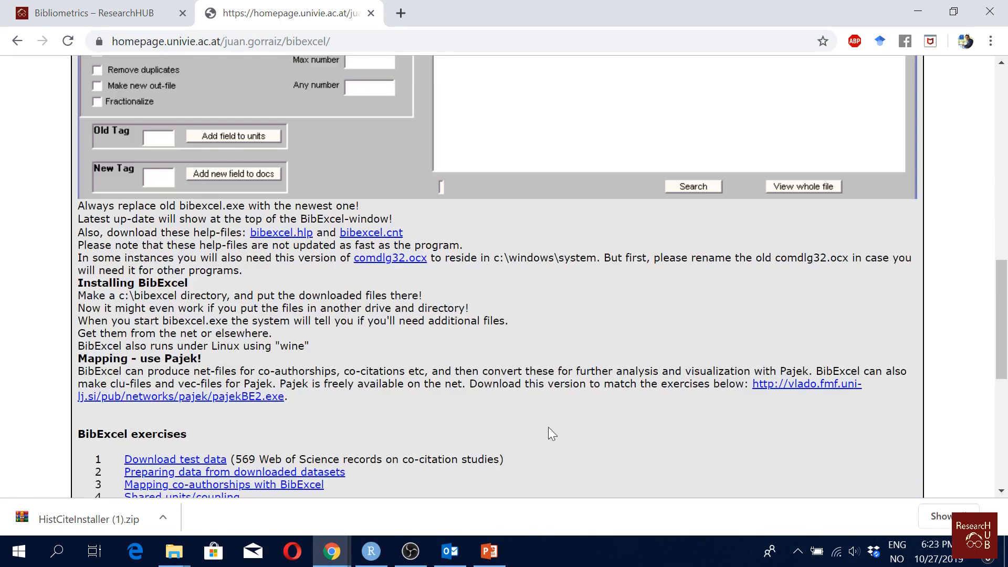
left_click(489, 551)
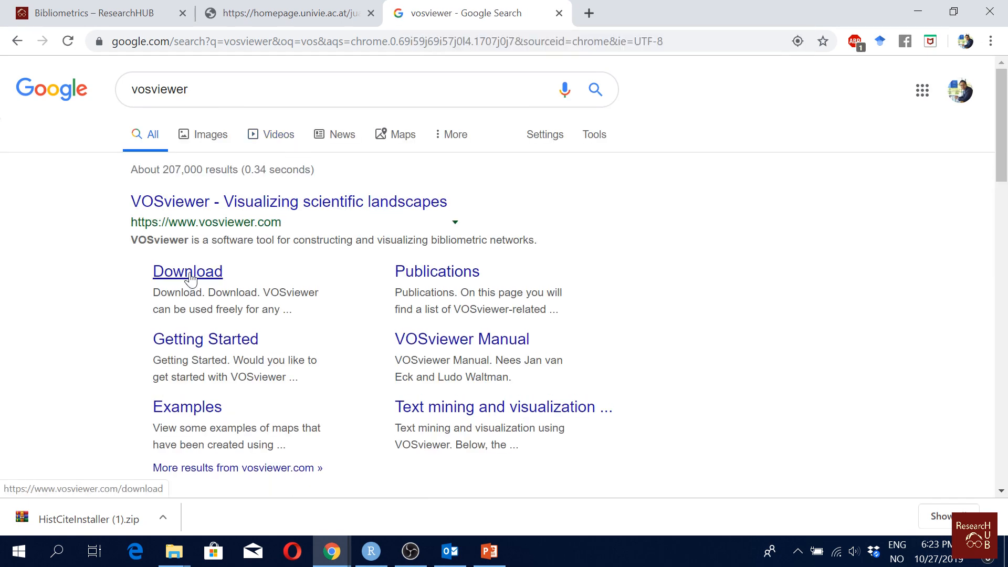
Step: Download VOSviewer 1.6.13 for Microsoft Windows from vosviewer.com's Download page, checking the slide in between
left_click(187, 270)
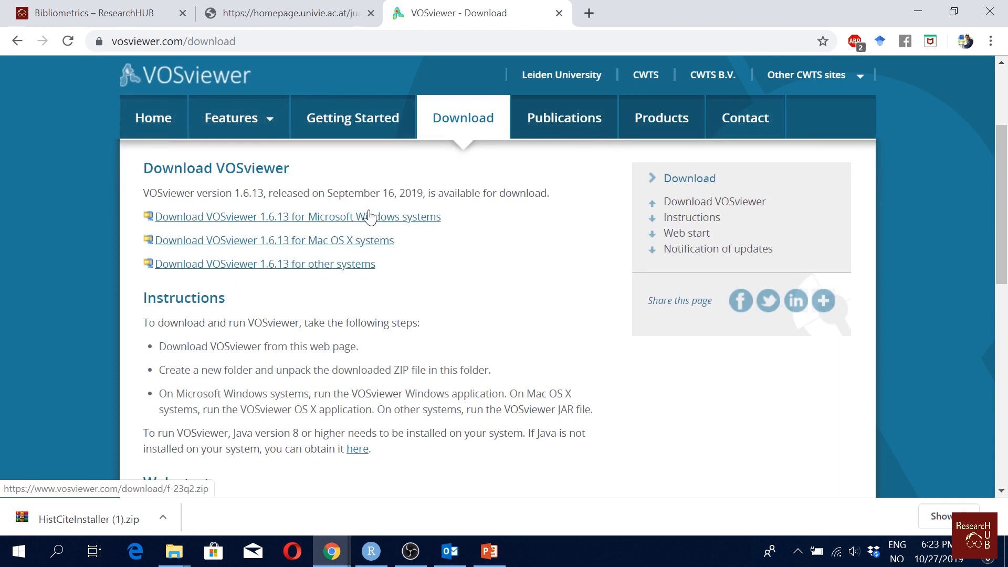
left_click(297, 216)
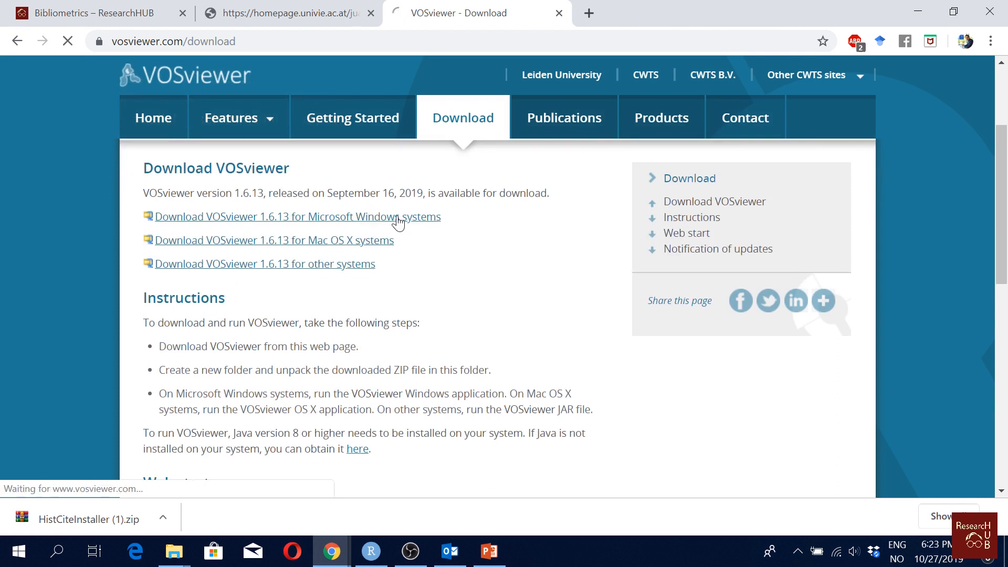
left_click(297, 216)
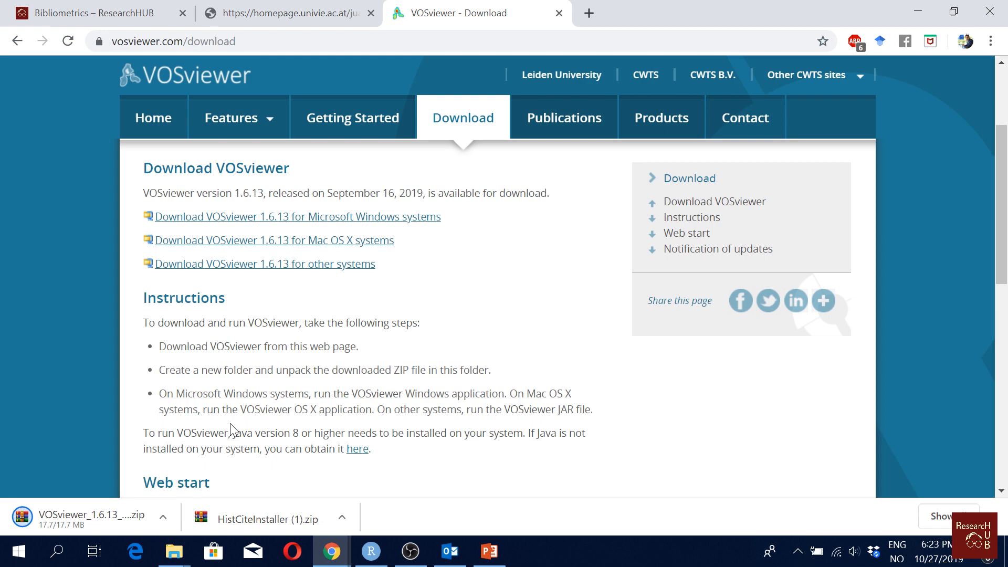
mouse_move(263, 402)
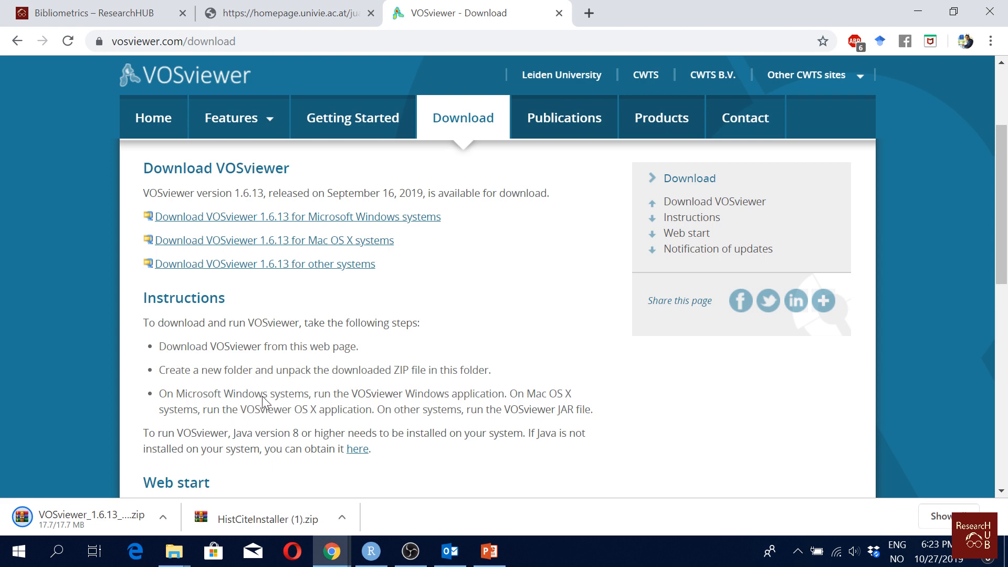
left_click(489, 551)
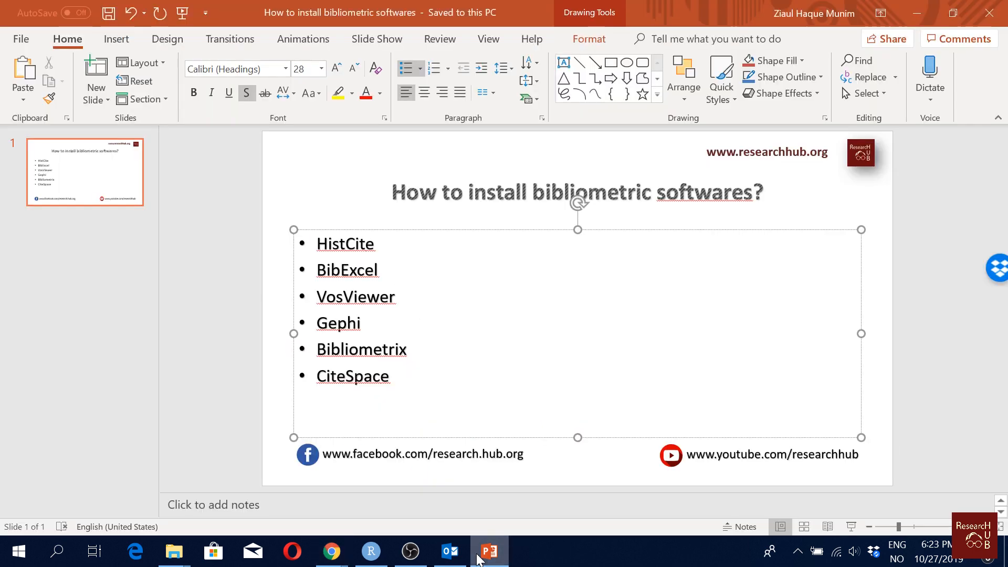
left_click(330, 551)
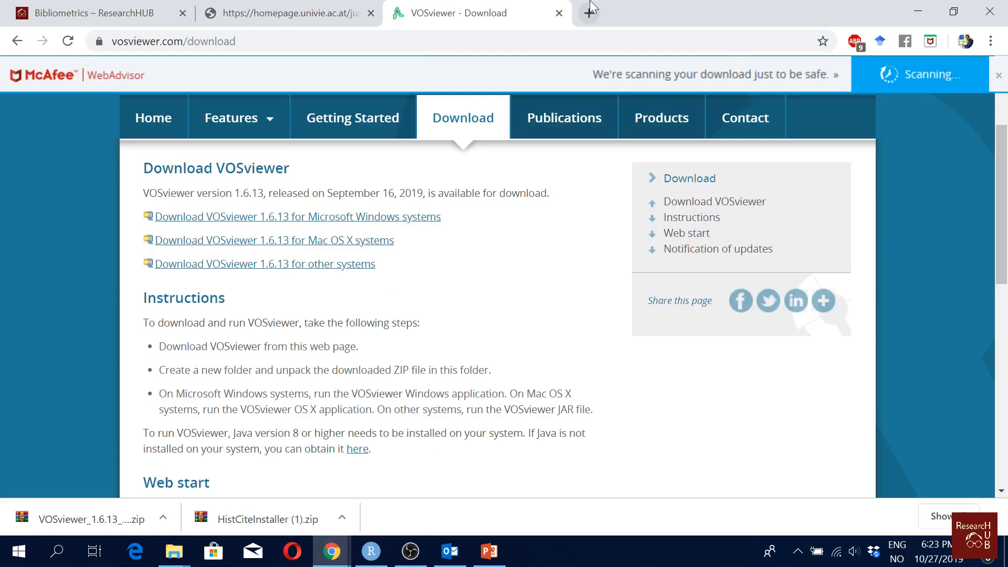
Step: Search 'gephi download' in a new tab and bring up gephi.org's Download page
left_click(586, 13)
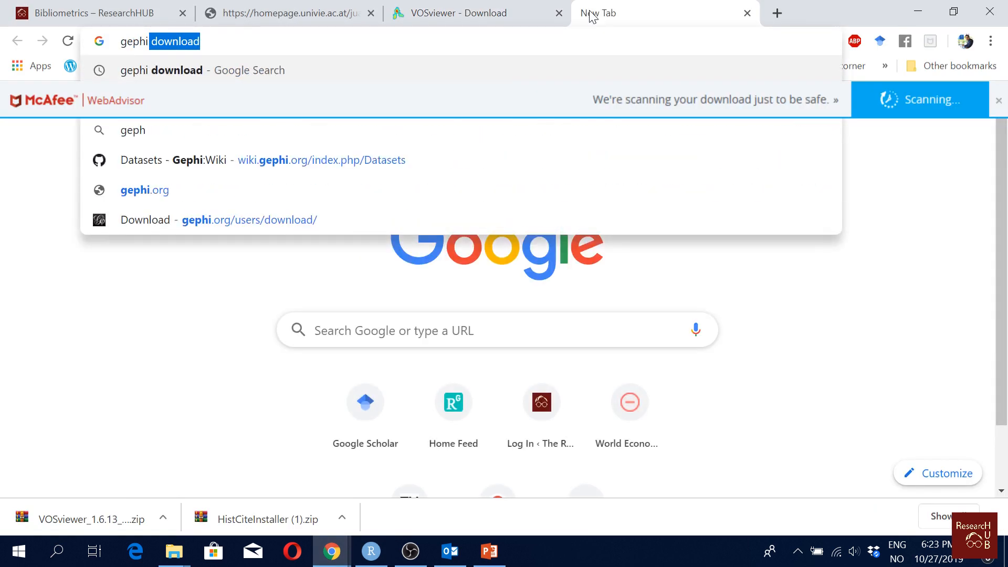
key("enter")
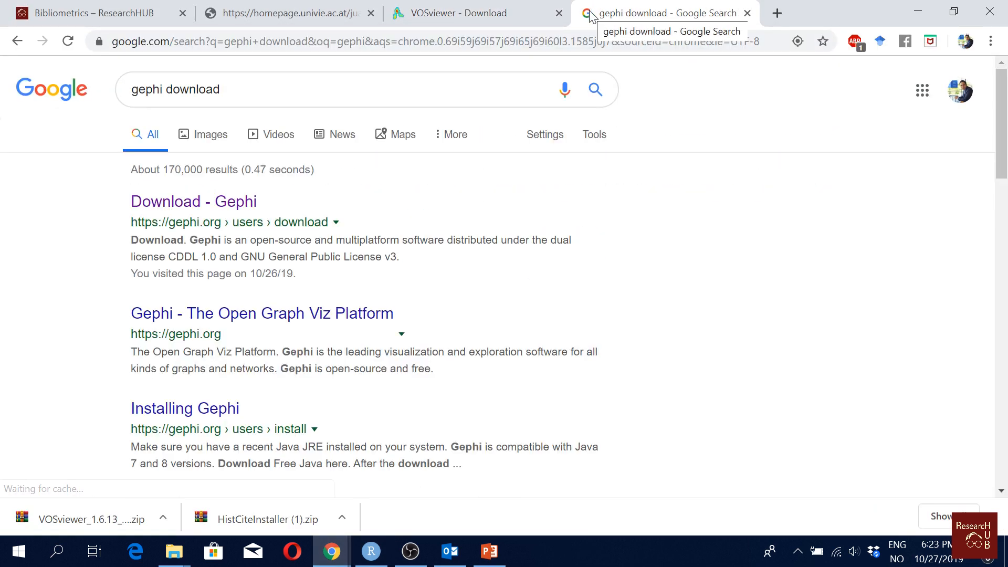
mouse_move(194, 201)
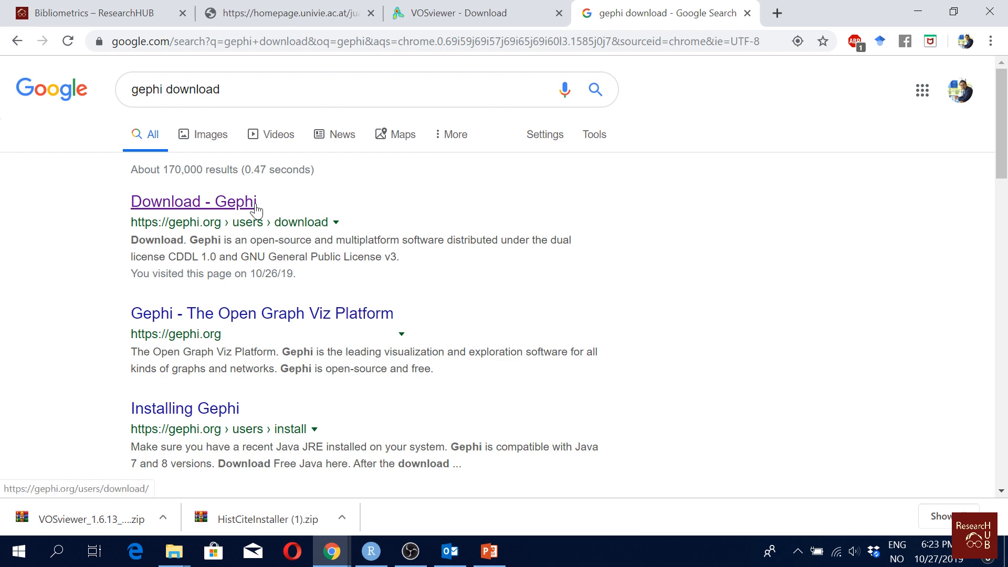
left_click(191, 201)
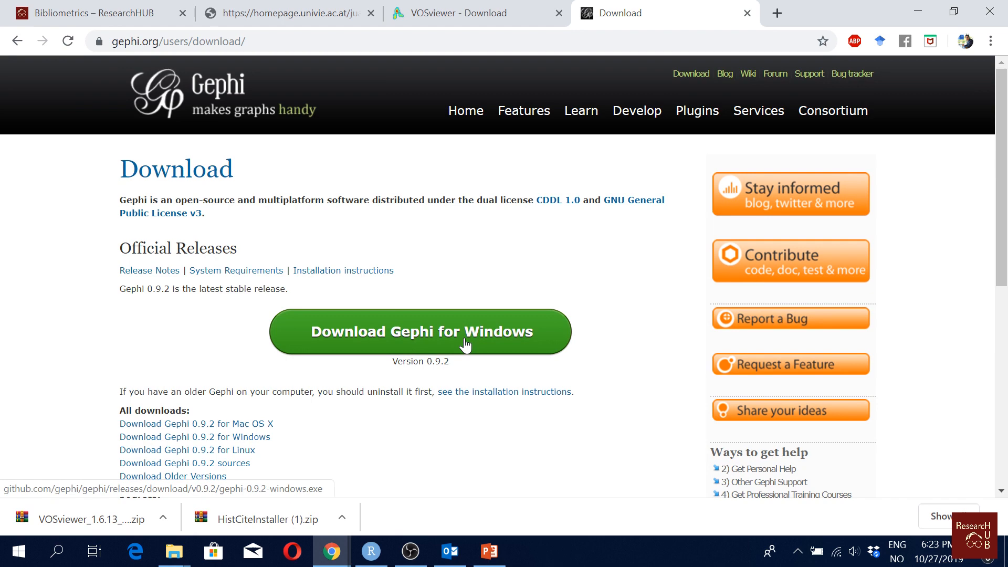
scroll("down", 3)
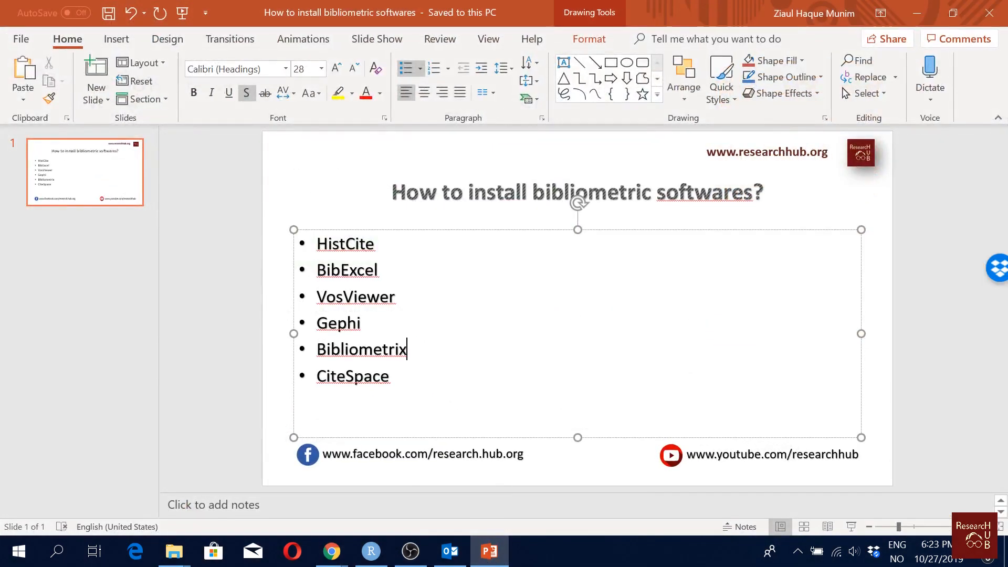
Step: Pick out the Bibliometrix entry on the software-list slide
double_click(361, 348)
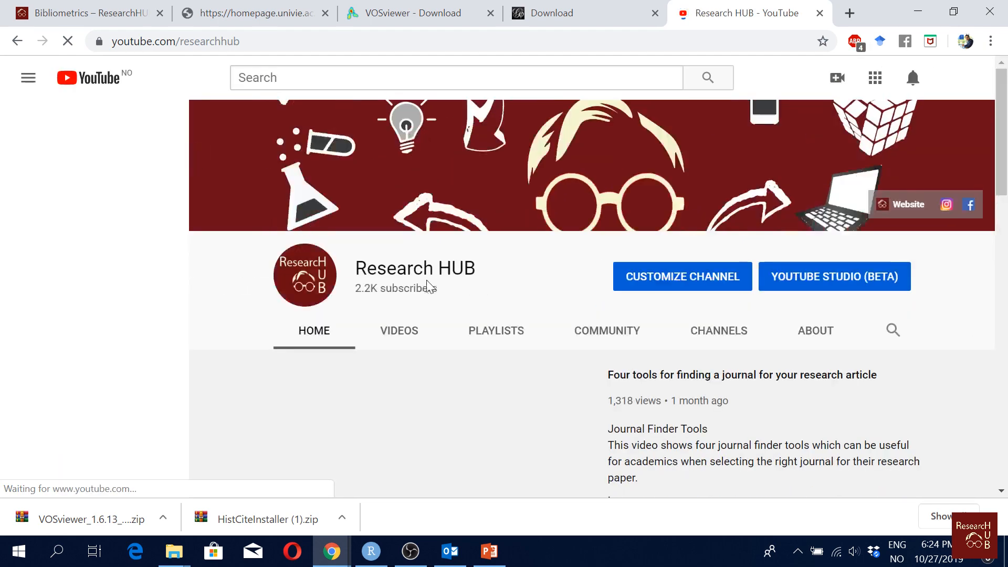
Step: From the channel's Playlists, start the RStudio playlist on installing R Console and RStudio, then show the slide again
left_click(399, 331)
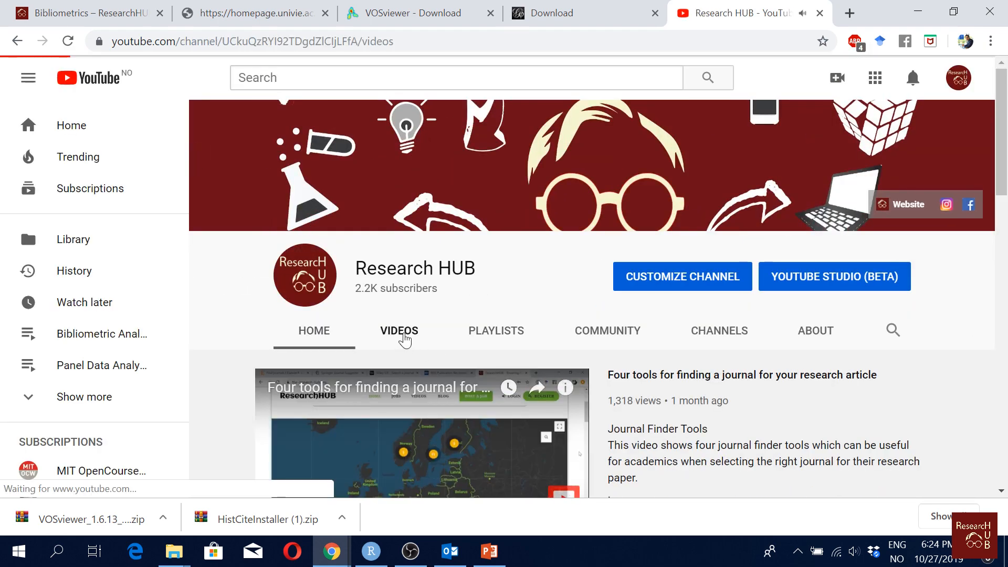
left_click(399, 331)
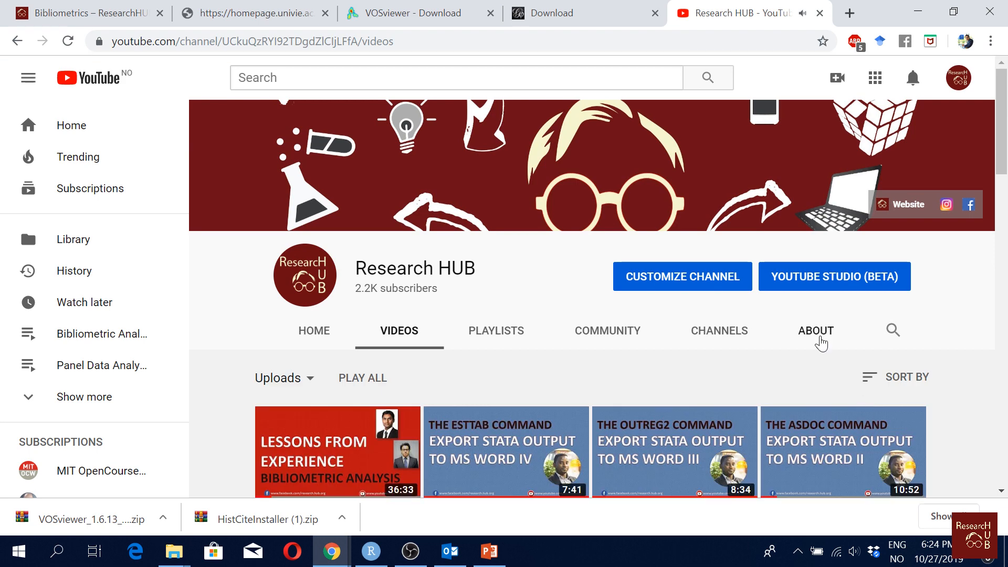
left_click(495, 331)
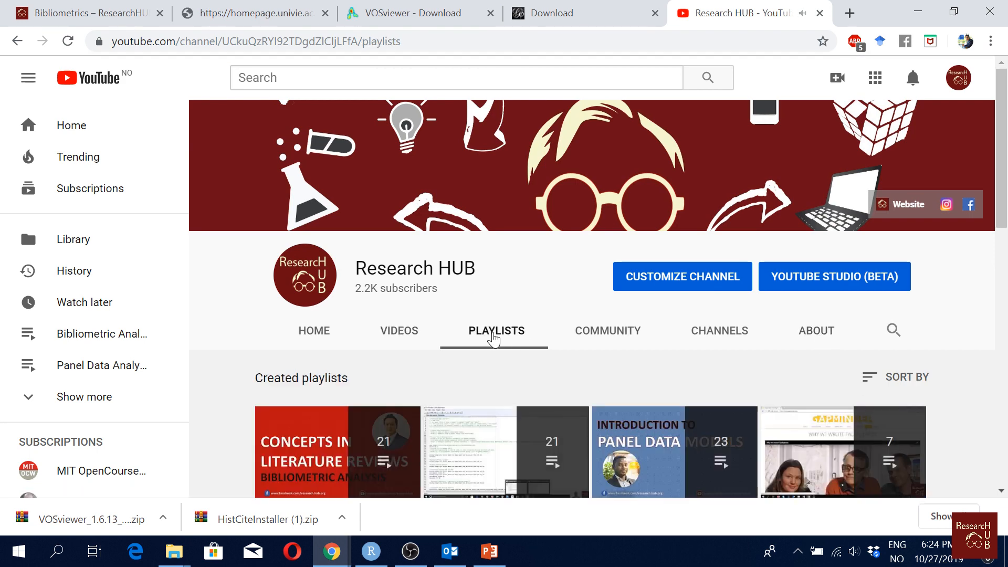
scroll("down", 3)
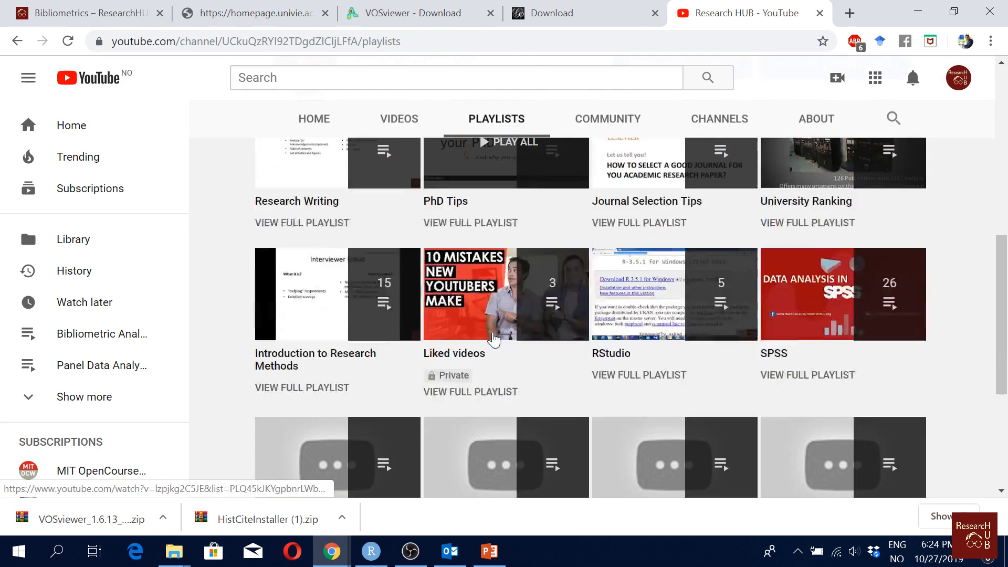
scroll("down", 3)
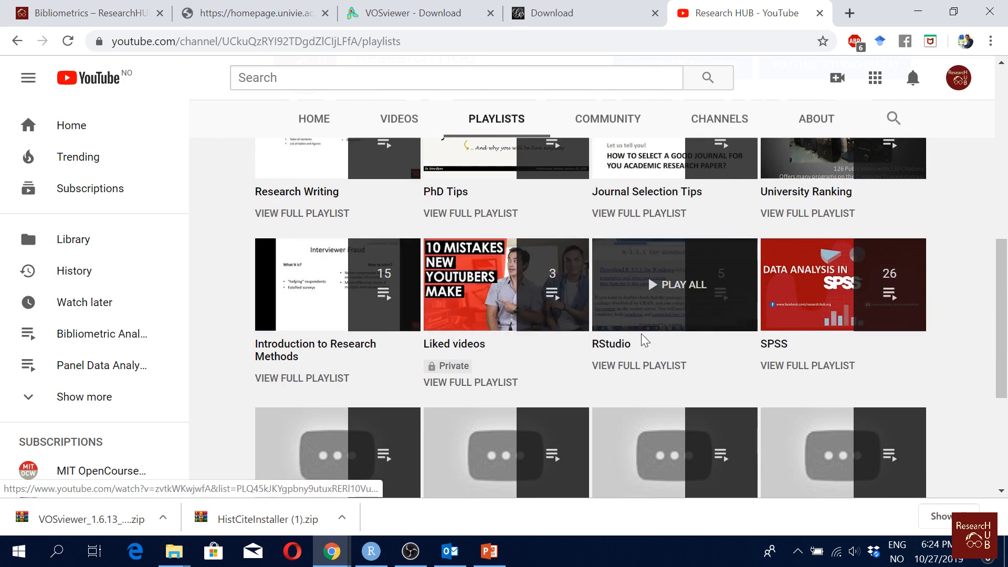
left_click(674, 285)
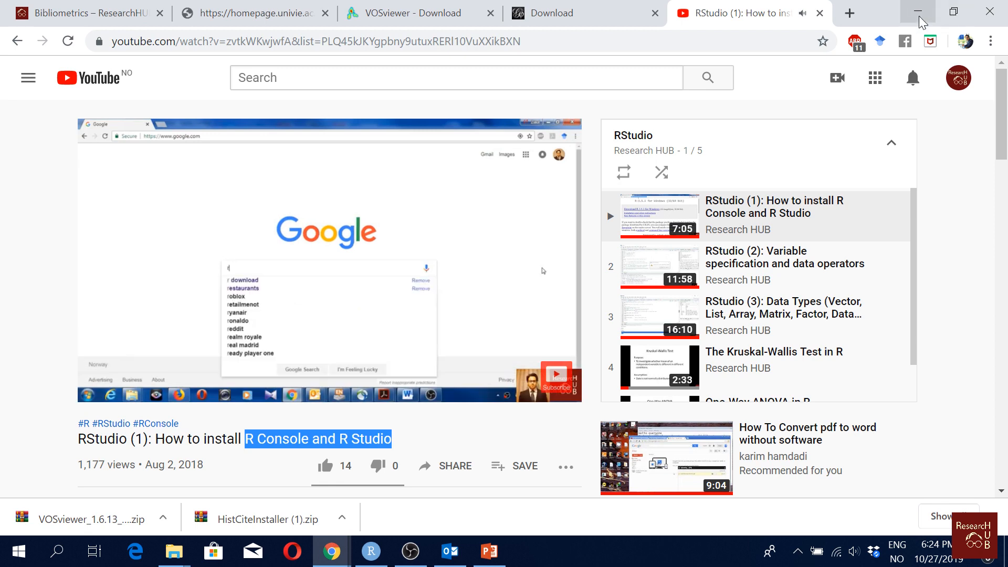
left_click(488, 551)
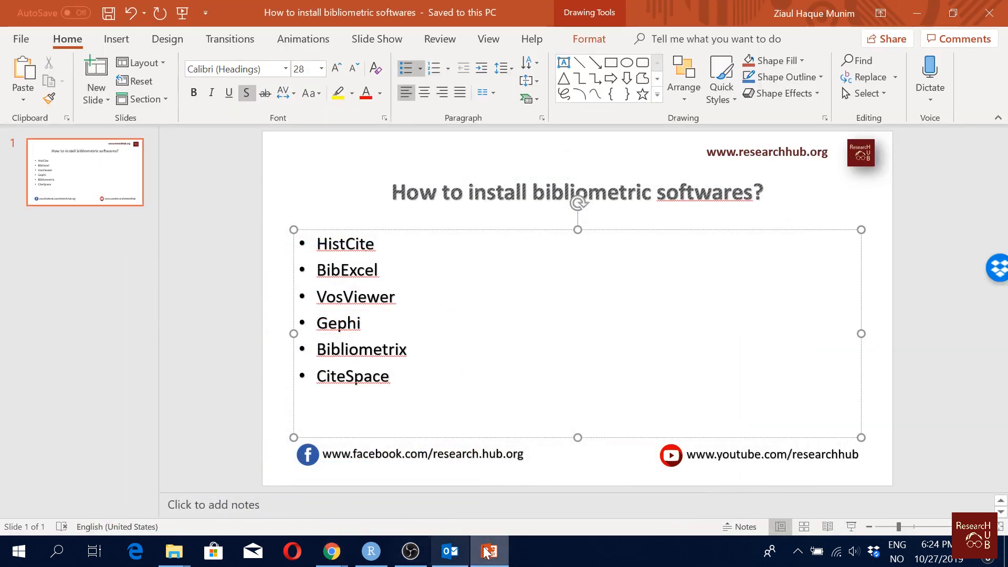
Step: Bring the R installation tutorial video back to the front and let it play
left_click(331, 551)
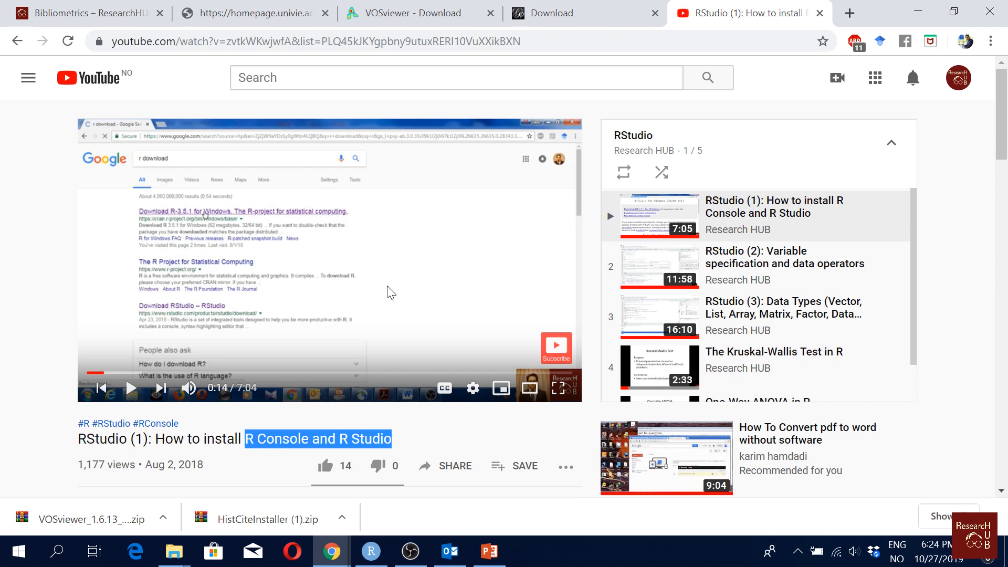
left_click(488, 551)
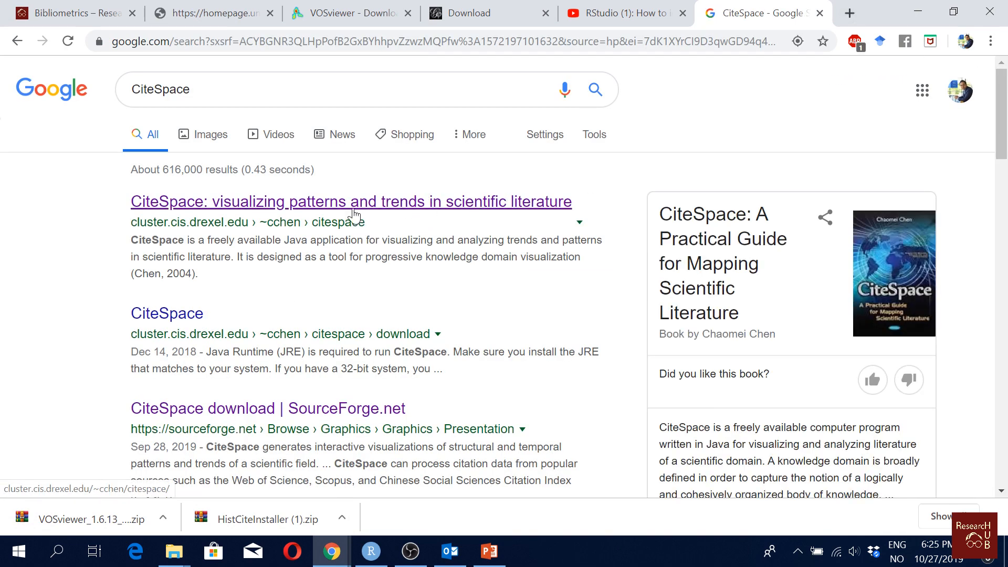
Step: Reach CiteSpace's Drexel download page and start the CiteSpace.5.5.R2.exe download from SourceForge
left_click(350, 202)
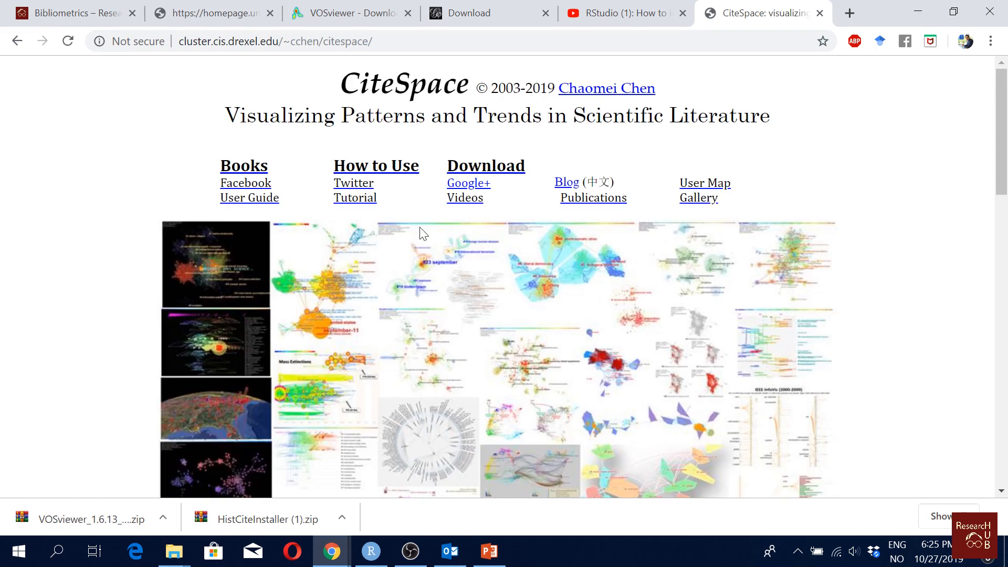
left_click(485, 165)
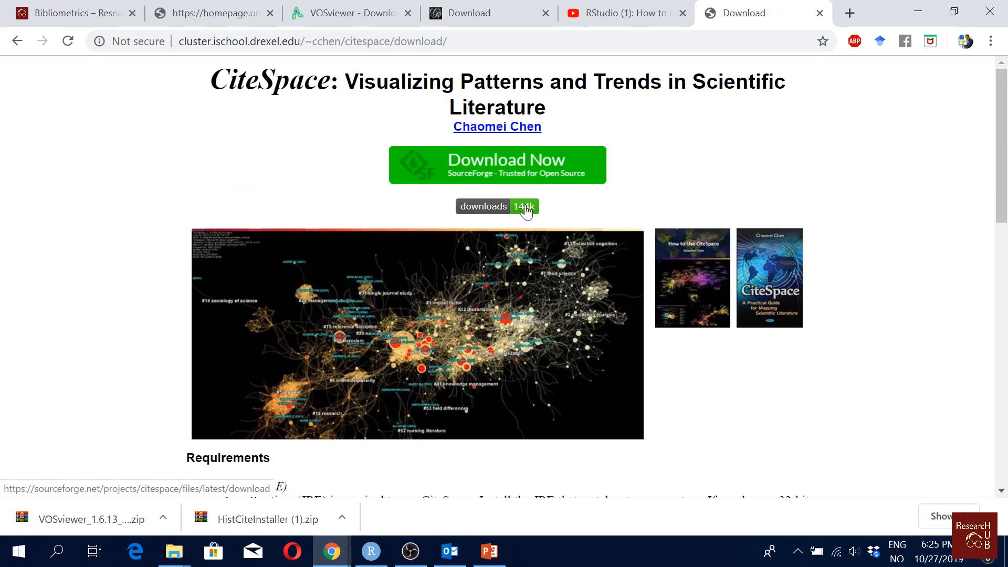
left_click(496, 164)
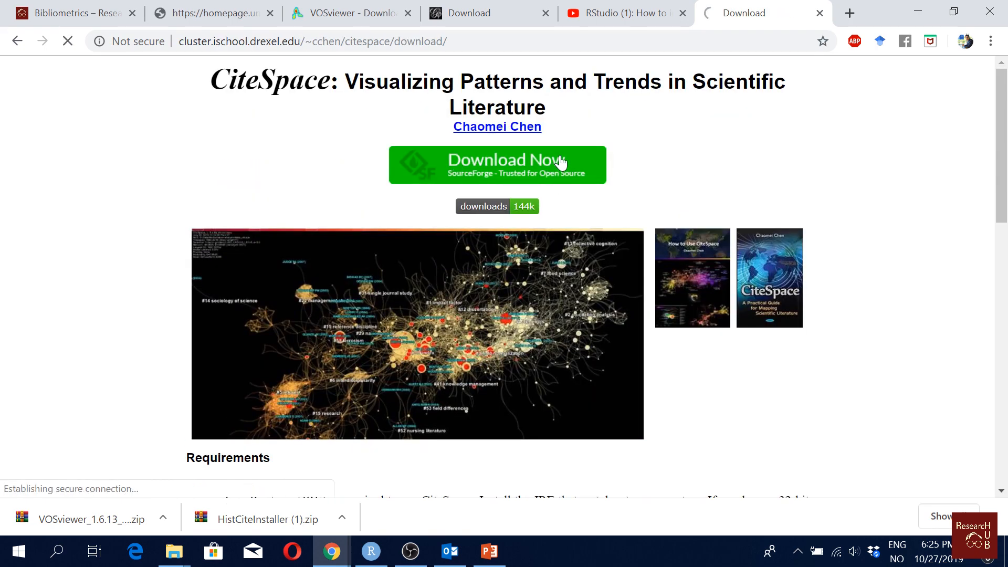
left_click(496, 164)
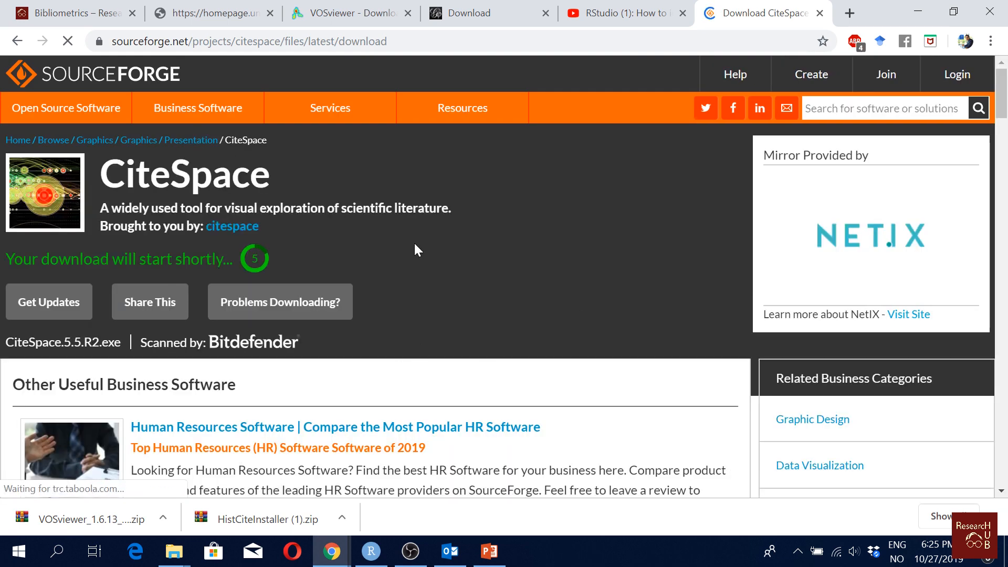
mouse_move(270, 261)
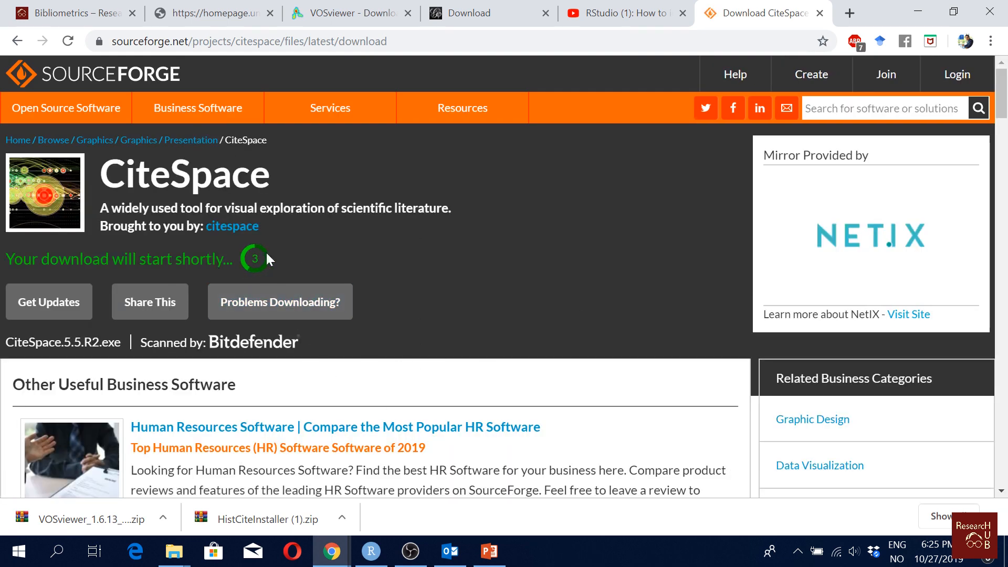
mouse_move(473, 246)
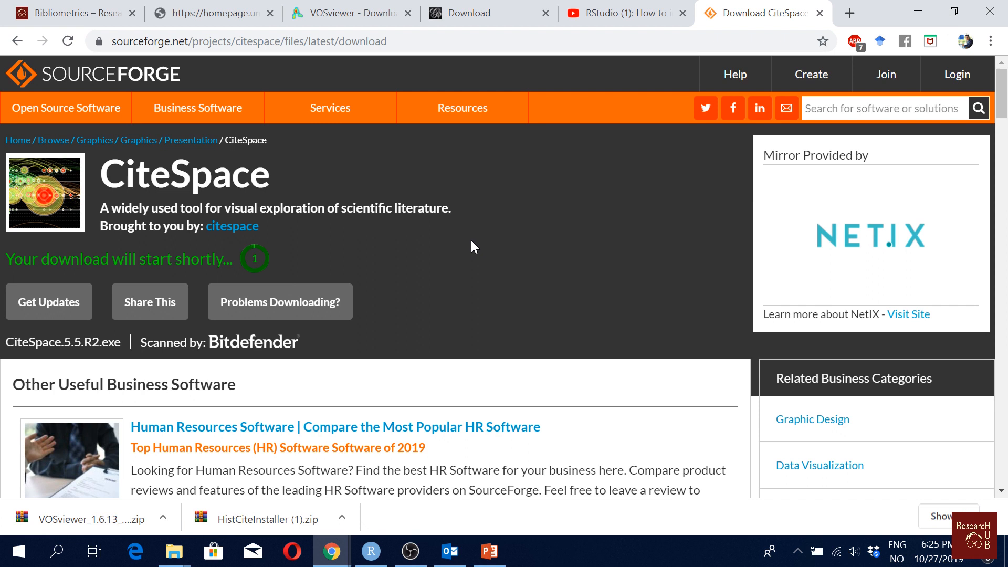